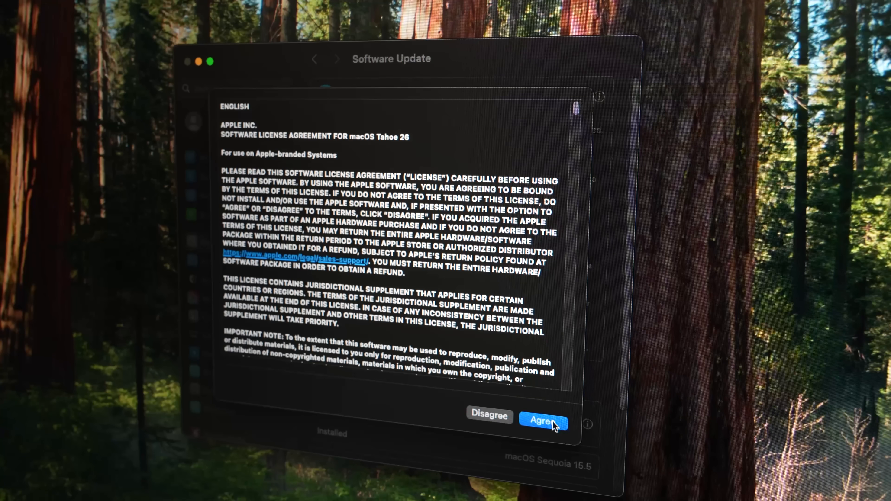
Step: Agree to the macOS Tahoe 26 license and authorize with the password to start the download
left_click(541, 423)
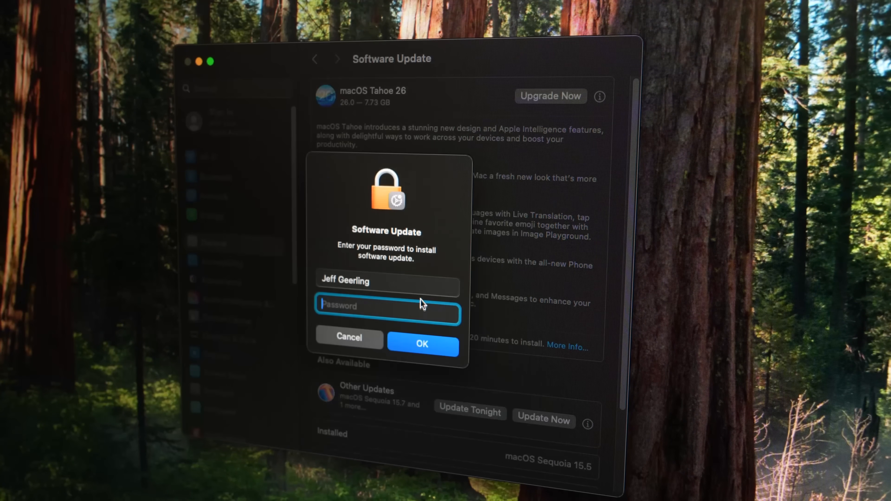
left_click(421, 344)
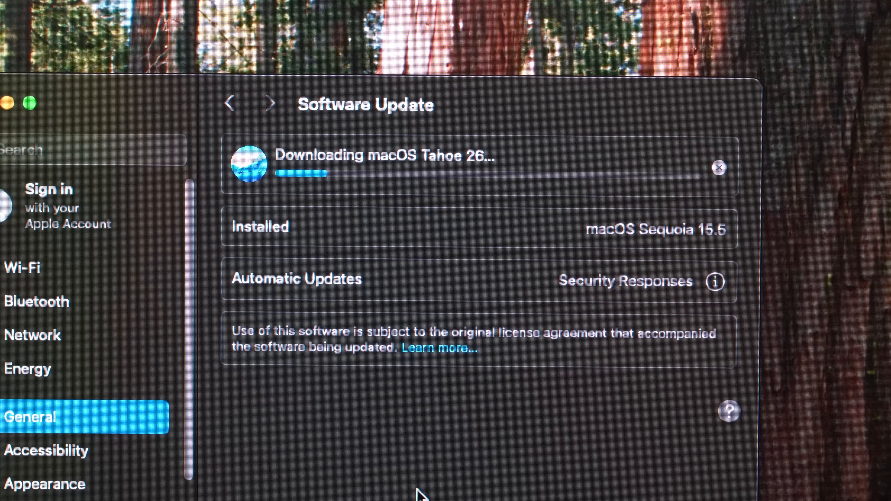